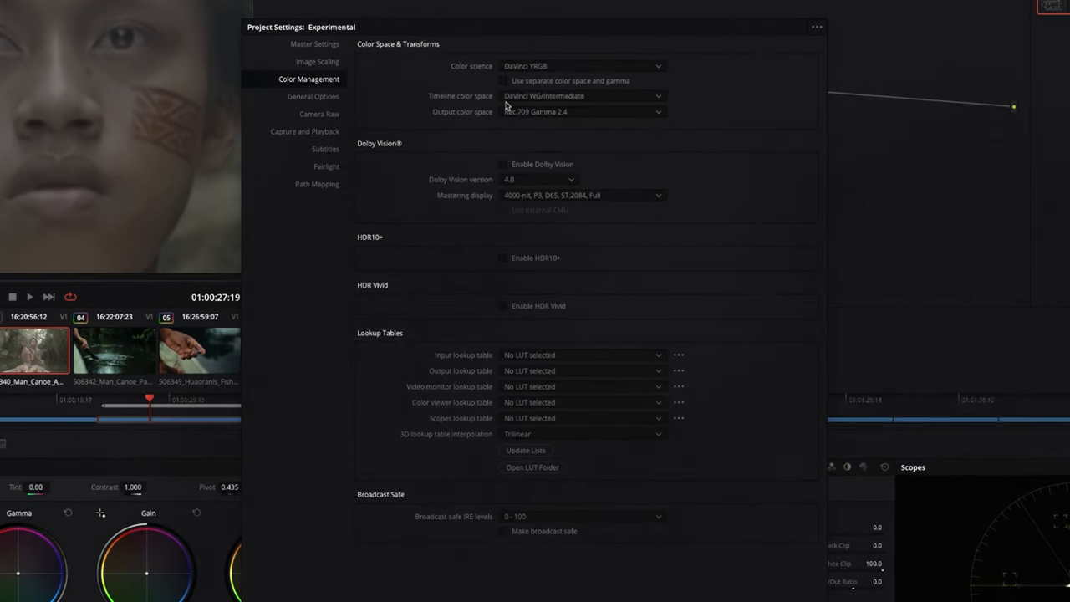
mouse_move(532, 126)
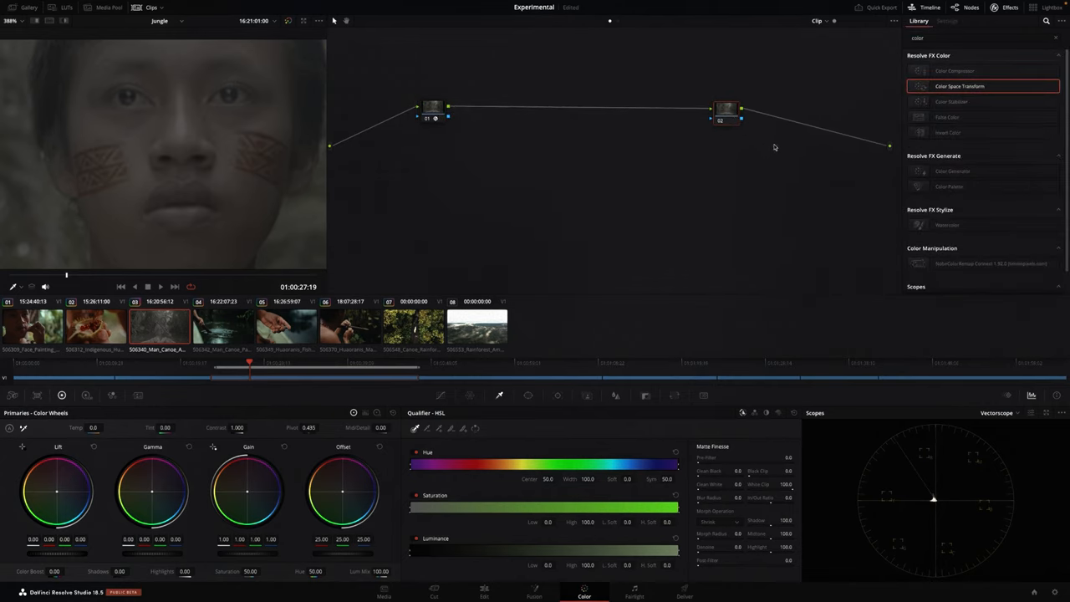
Apply a Color Space Transform with DaVinci Wide Gamut/Intermediate input and begin choosing its output gamma
left_click(431, 110)
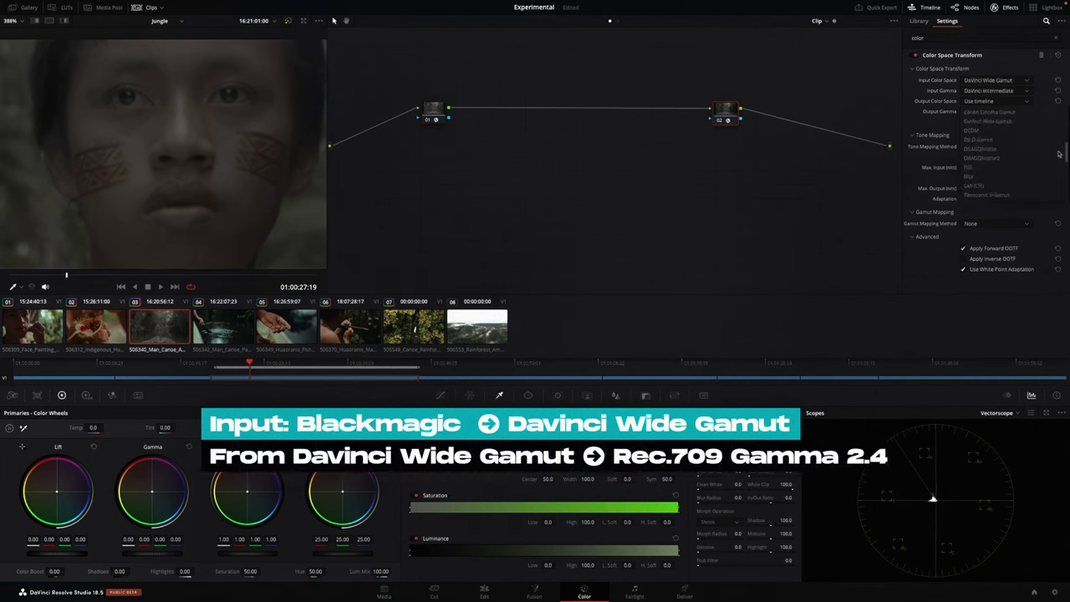
left_click(1003, 100)
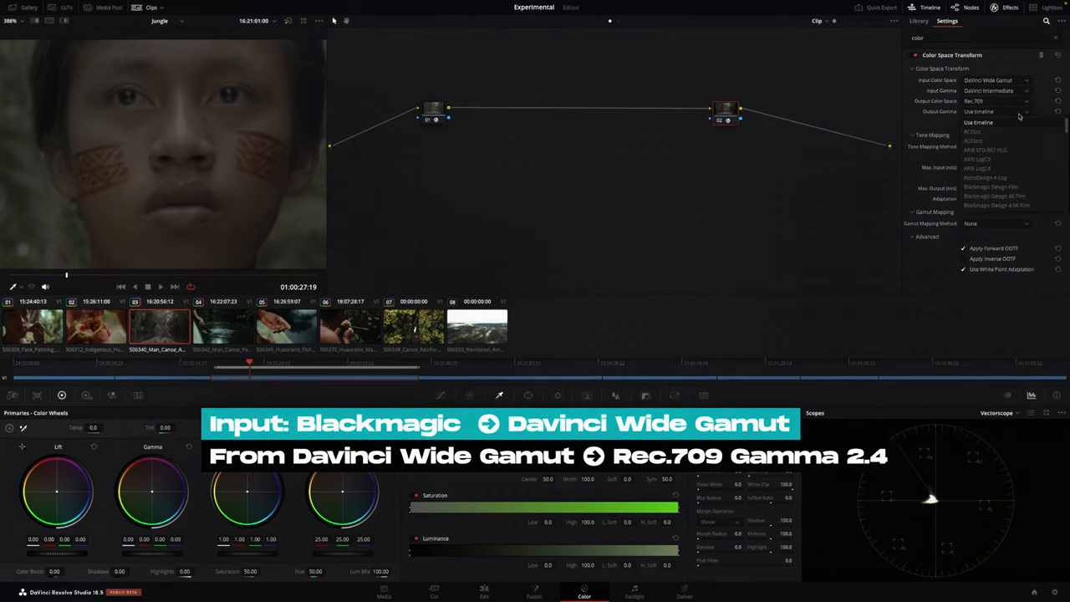